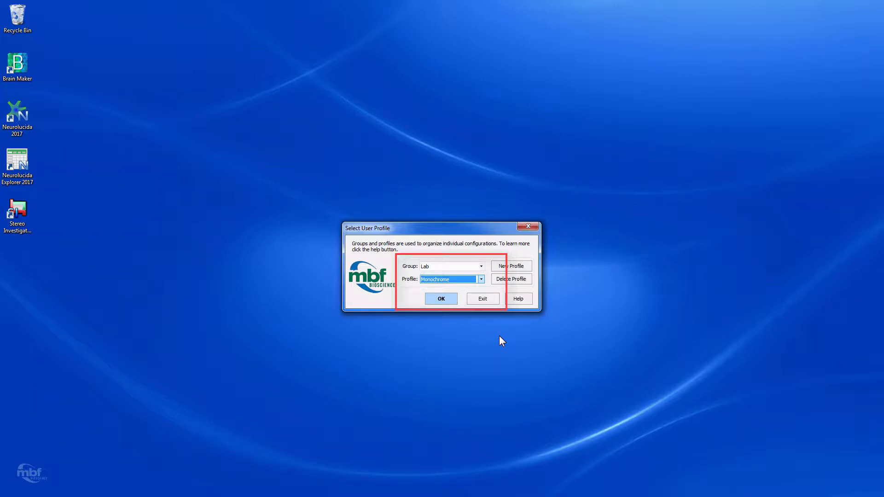
Choose the Color profile for the Lab group in the Select User Profile dialog.
left_click(480, 278)
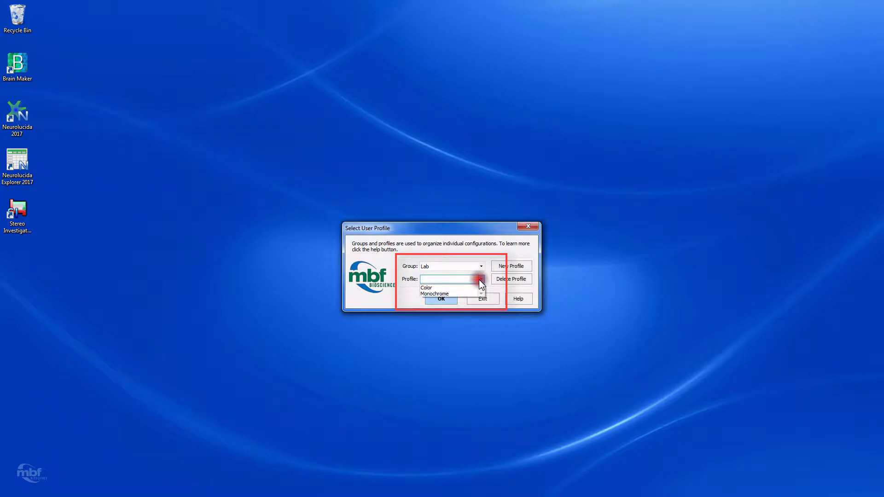
mouse_move(446, 288)
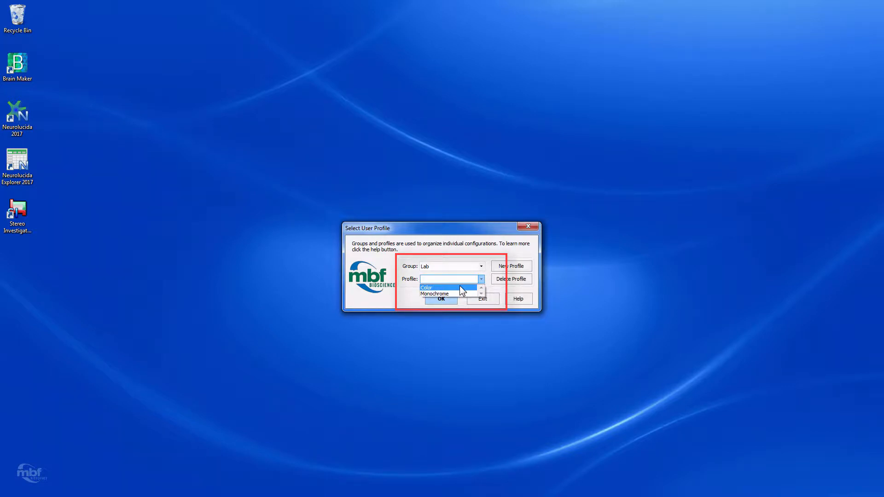
mouse_move(426, 292)
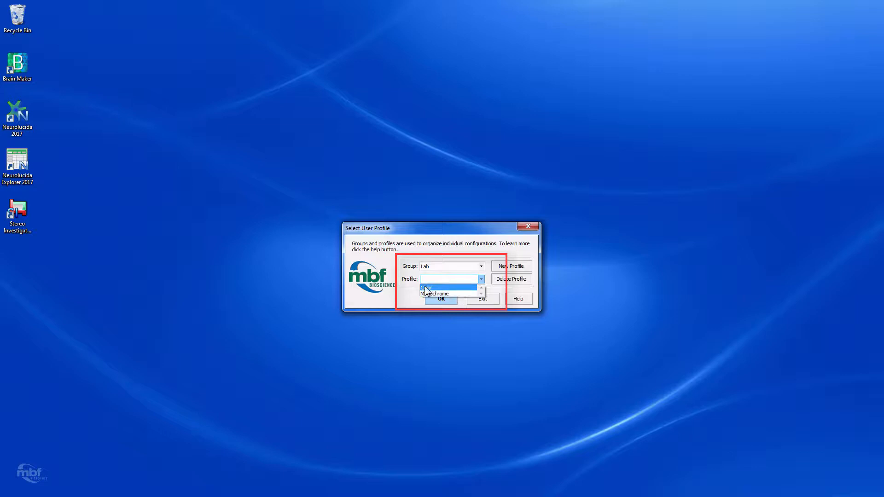
mouse_move(434, 294)
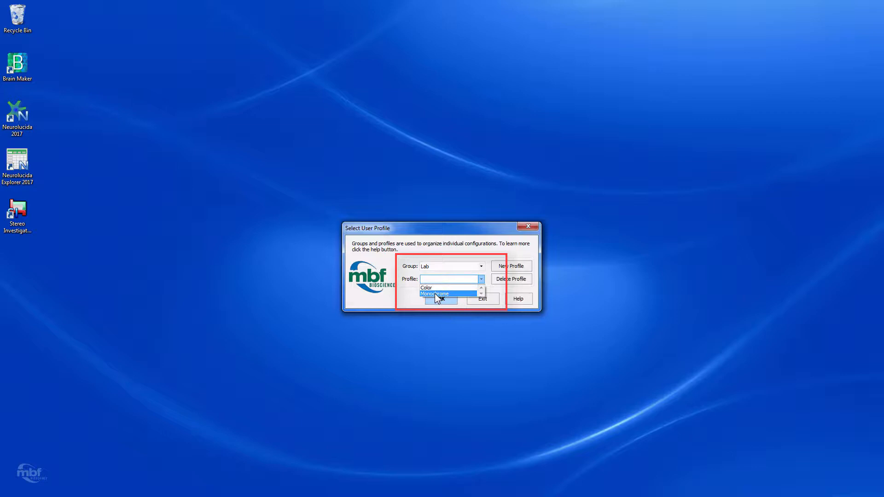
left_click(427, 287)
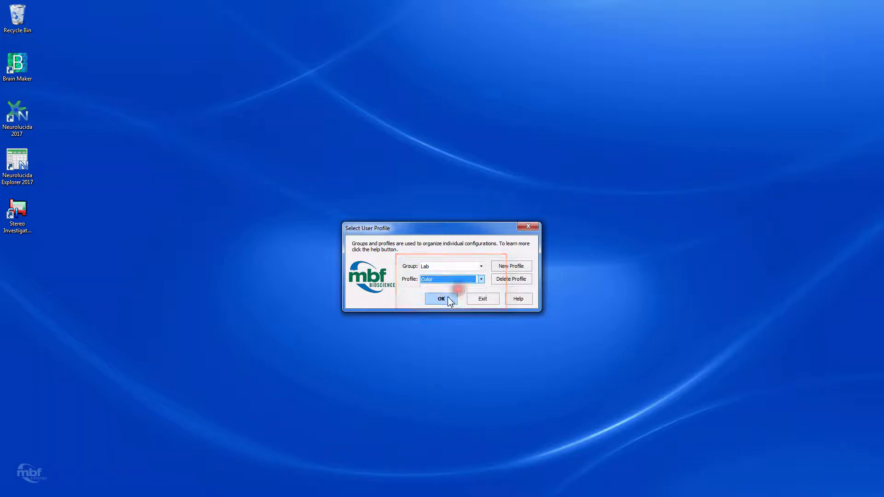
Confirm the Color profile and launch Stereo Investigator's main workspace.
left_click(441, 298)
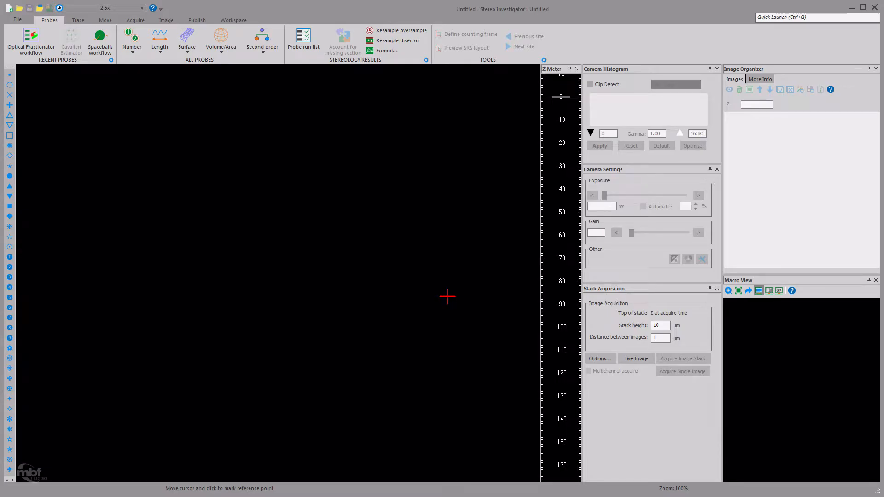
mouse_move(457, 305)
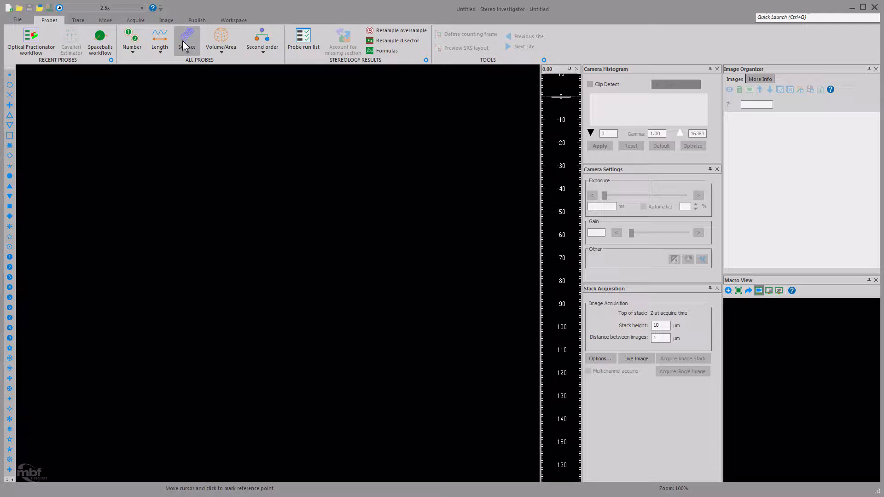
mouse_move(136, 20)
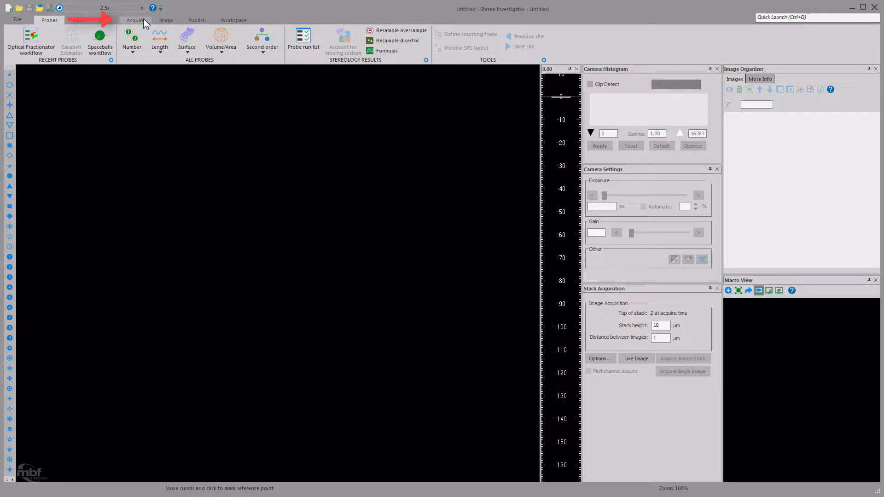
In Acquire, set the device sequence to Camera and start the live tissue image.
left_click(135, 19)
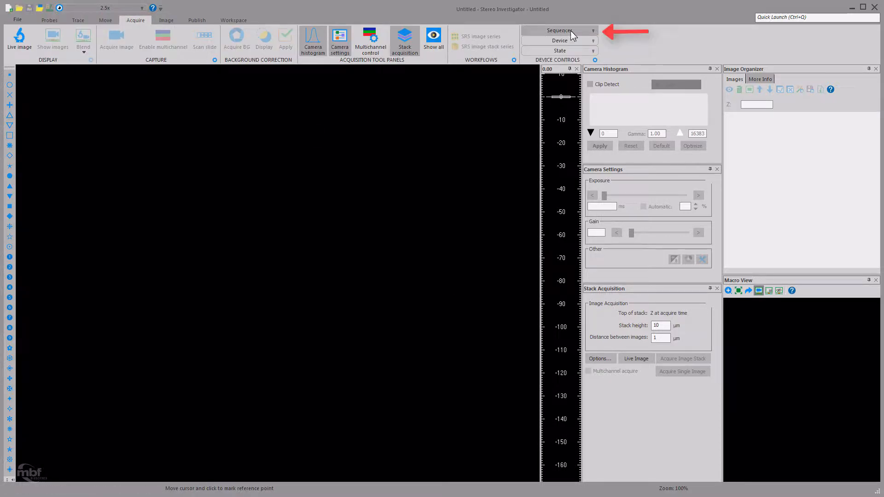
mouse_move(560, 30)
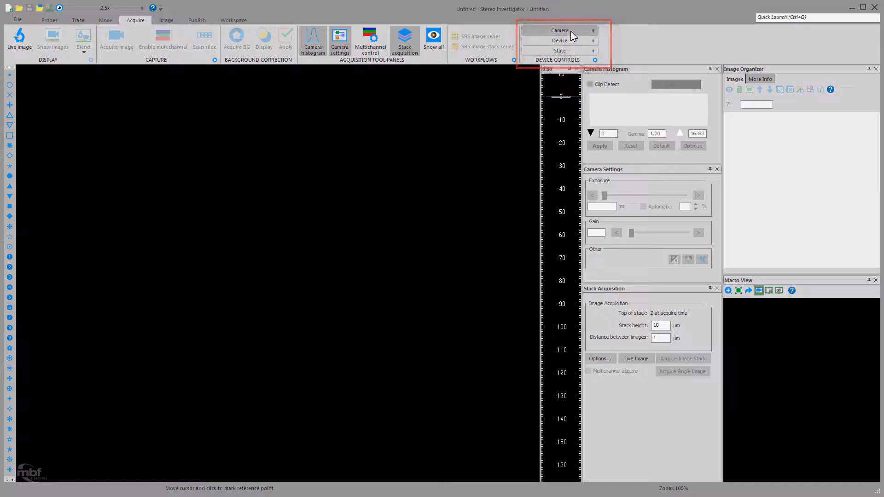
left_click(19, 40)
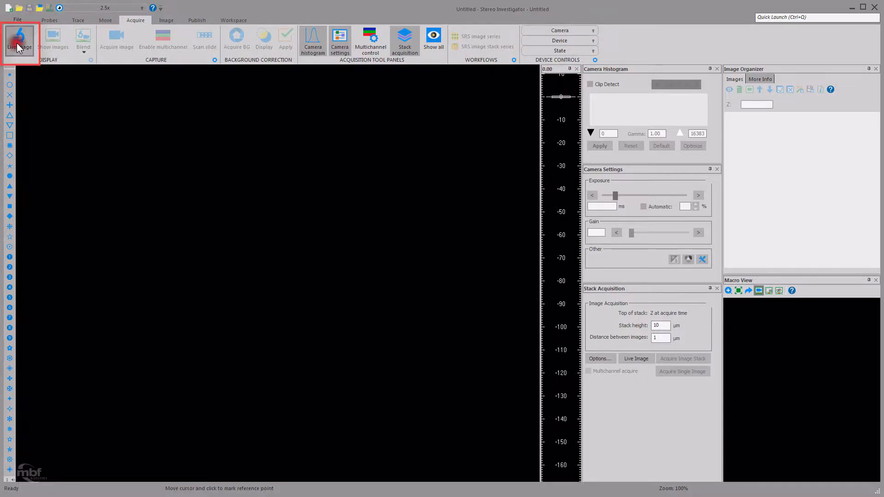
left_click(19, 38)
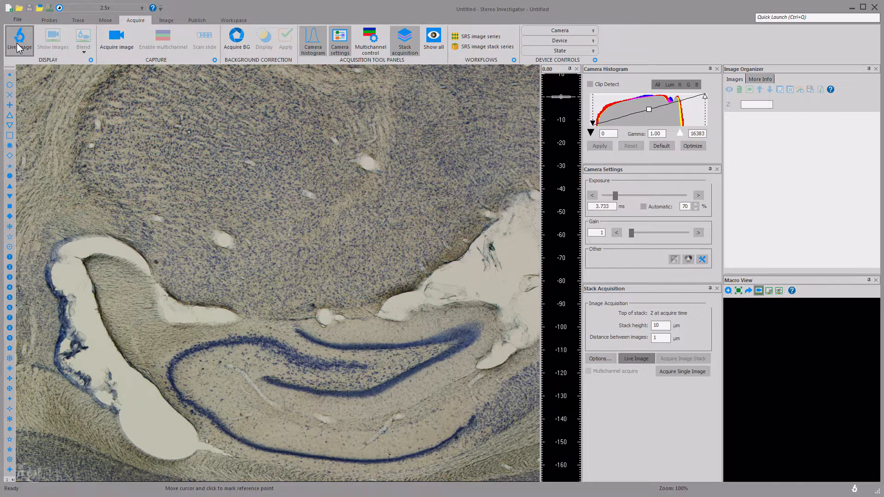